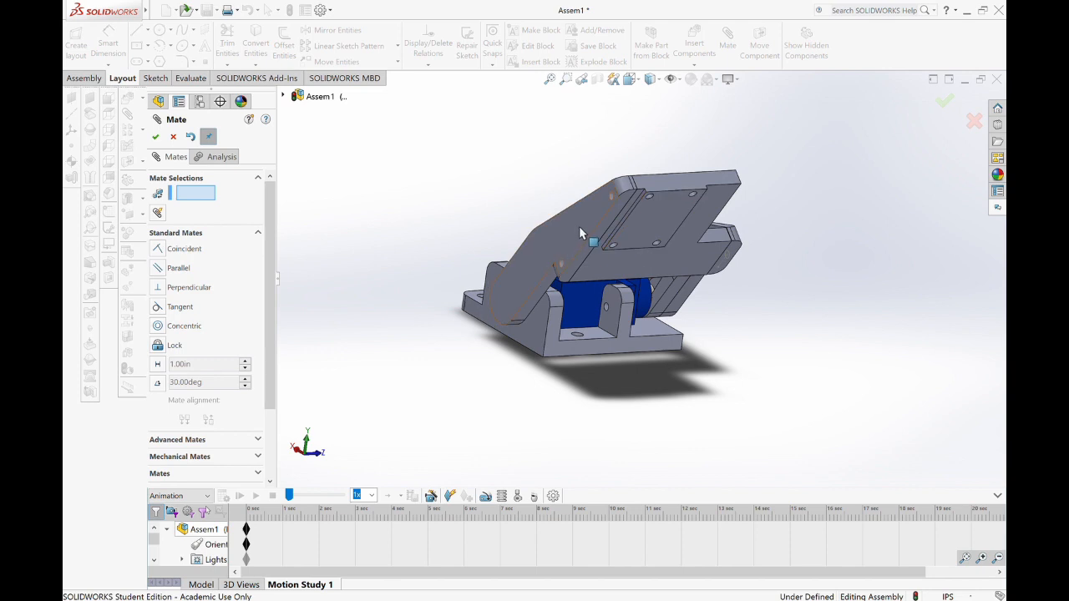
Reposition the view of the robot bracket assembly before leaving SOLIDWORKS
left_click_drag(581, 232, 597, 371)
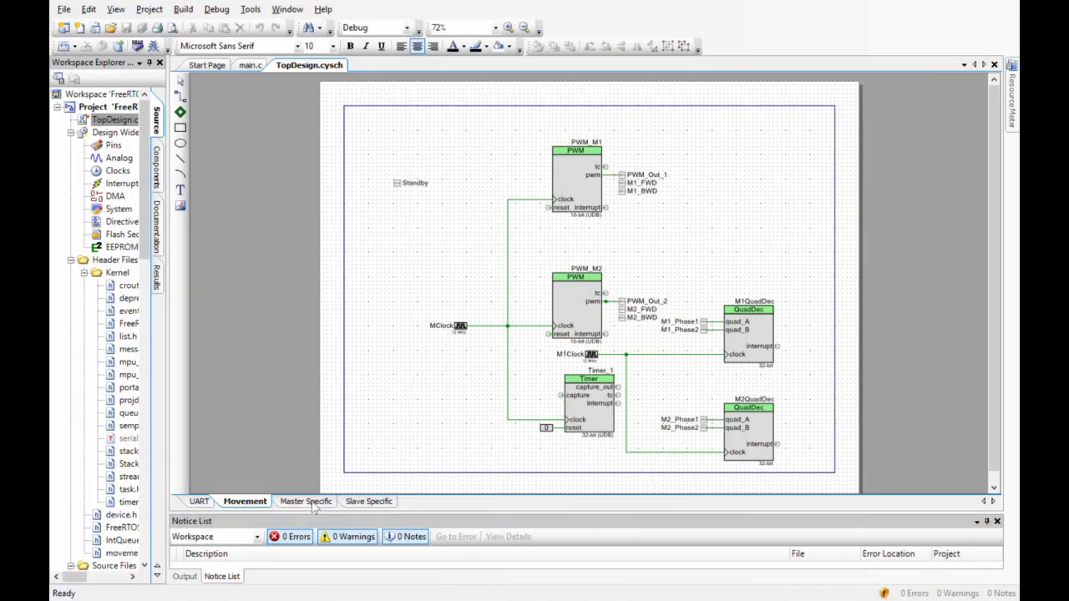
Bring up main.c and read down past the FreeRTOS license header
left_click(304, 501)
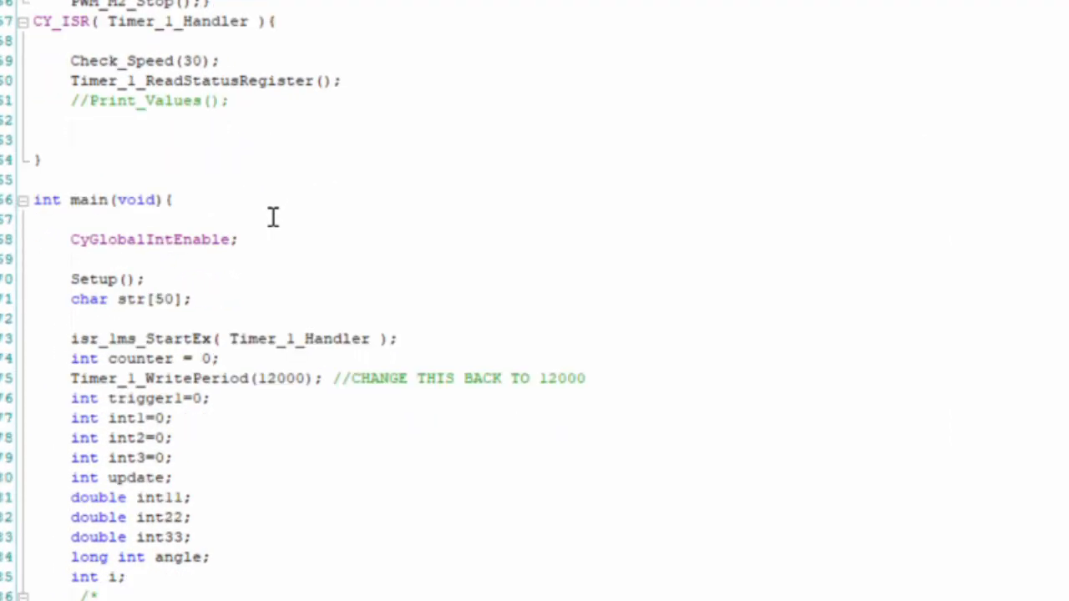
scroll("down", 3)
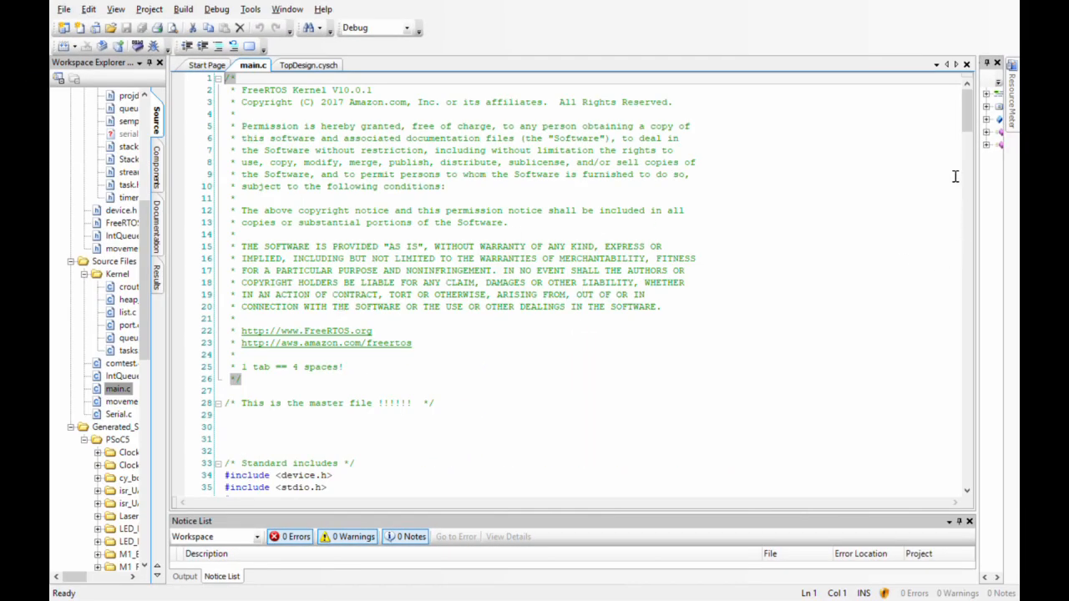
Read through main.c's timer interrupt, task creation and serial receive handler with camera/laser PWM commands
scroll("down", 3)
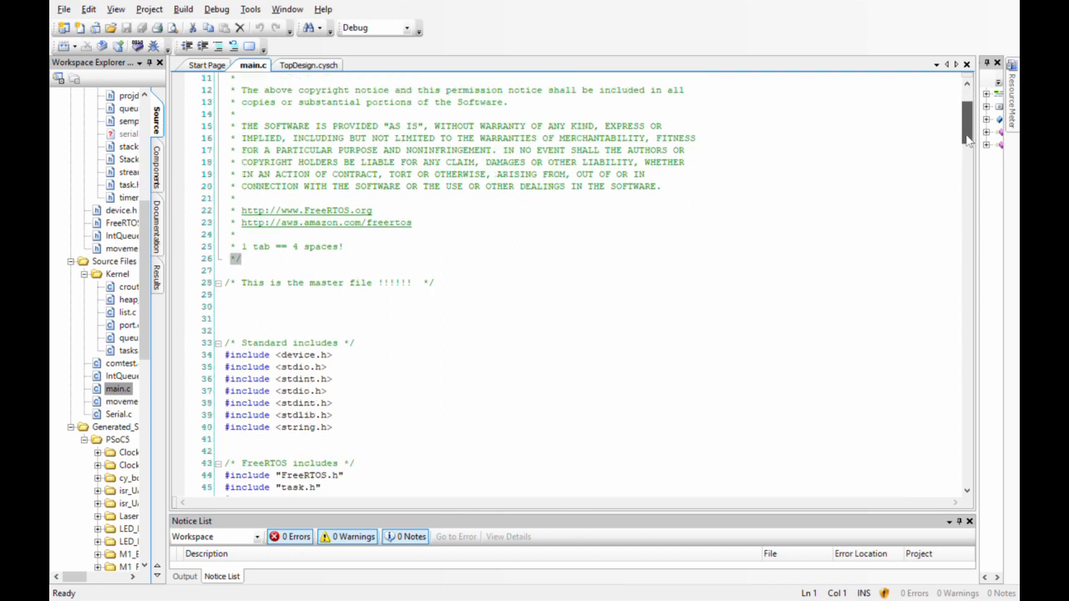
scroll("down", 3)
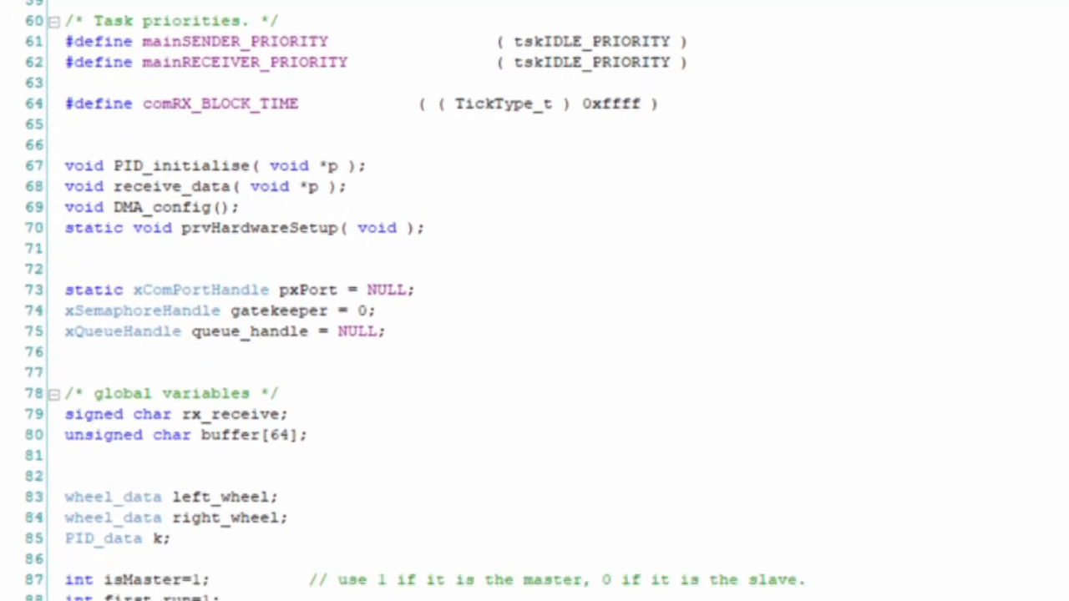
scroll("down", 3)
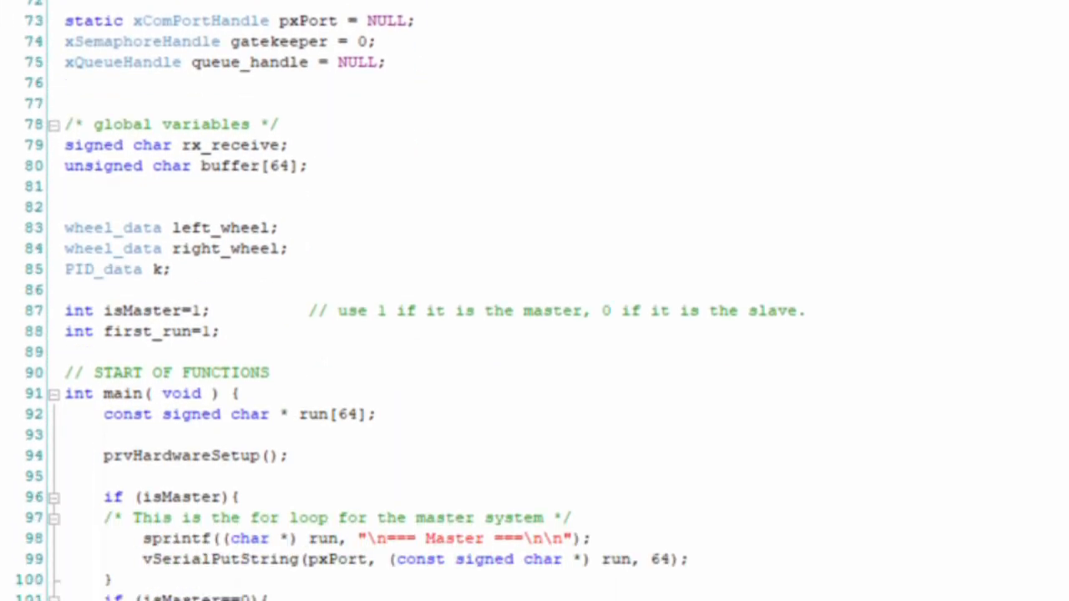
scroll("down", 3)
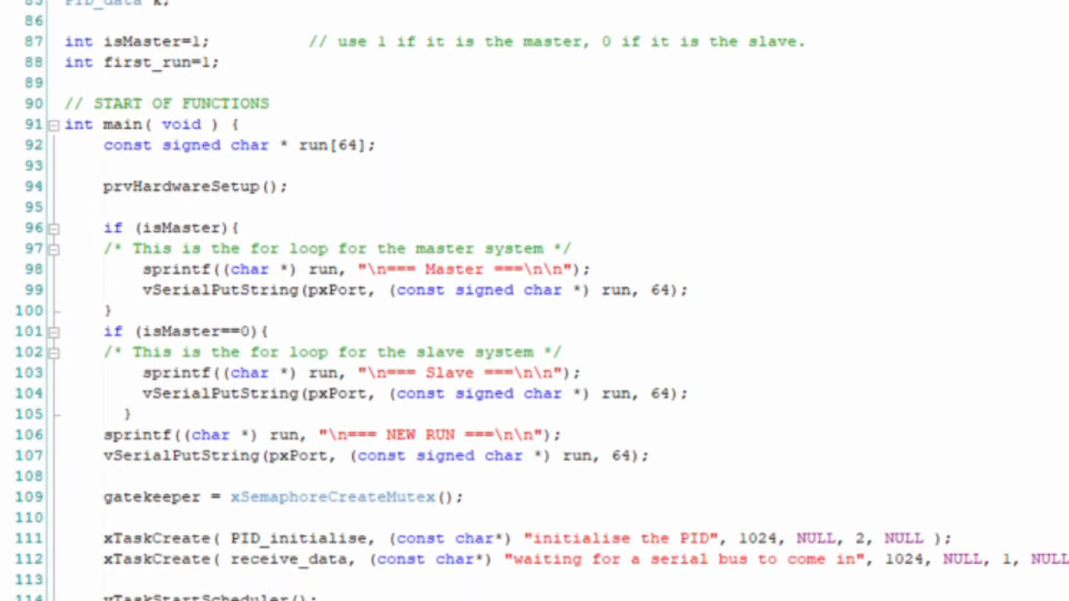
scroll("down", 3)
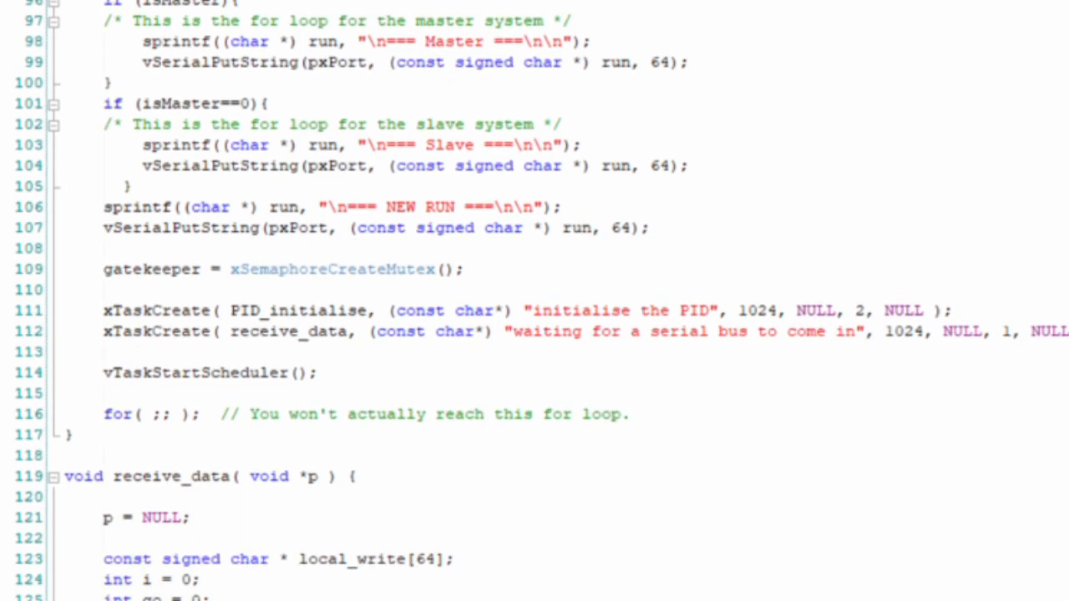
scroll("down", 3)
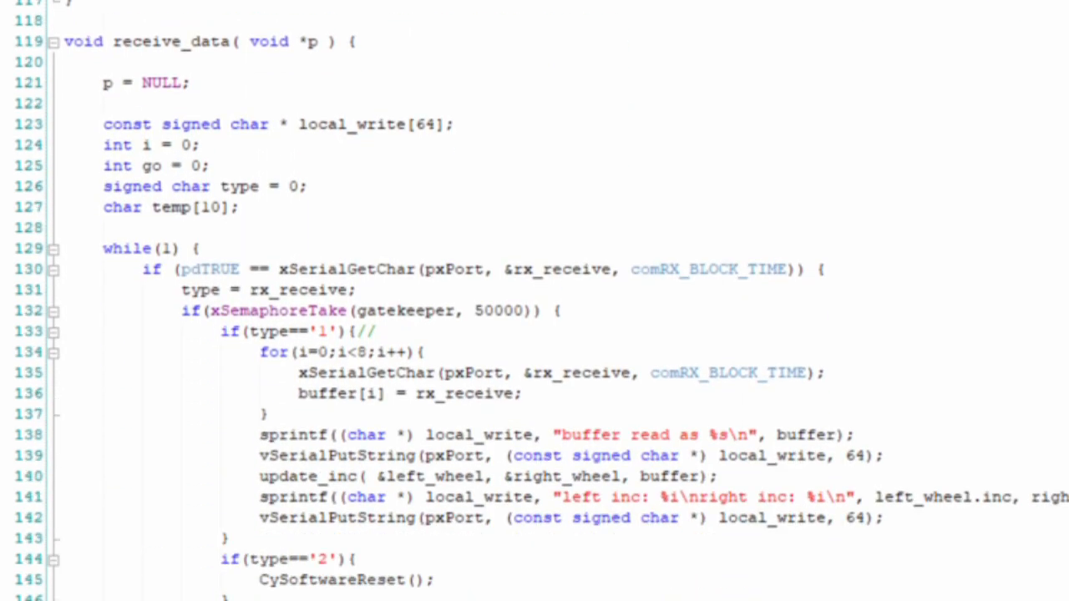
scroll("down", 3)
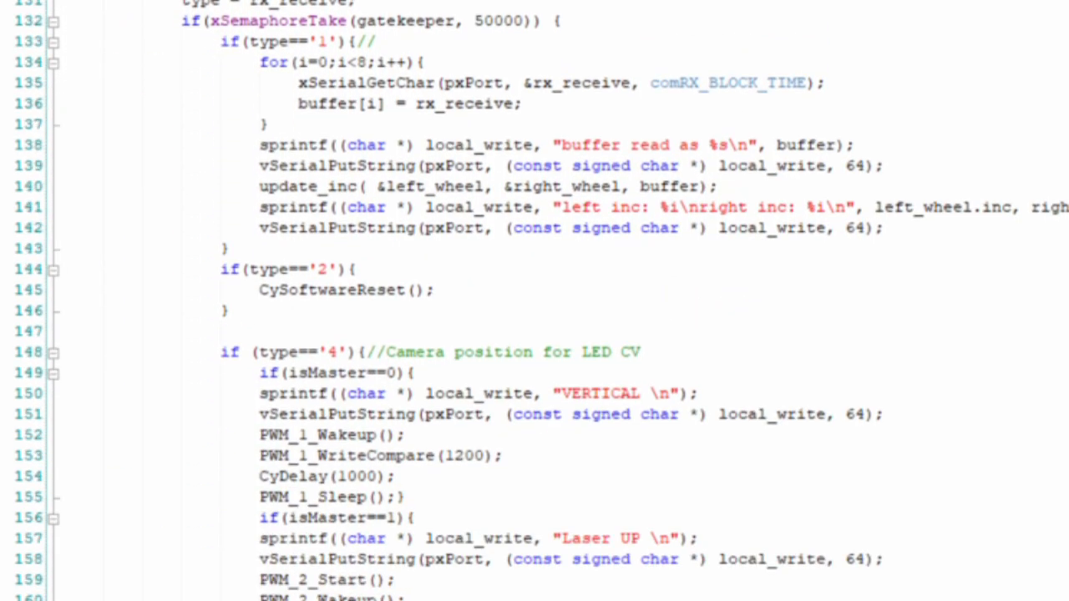
scroll("down", 3)
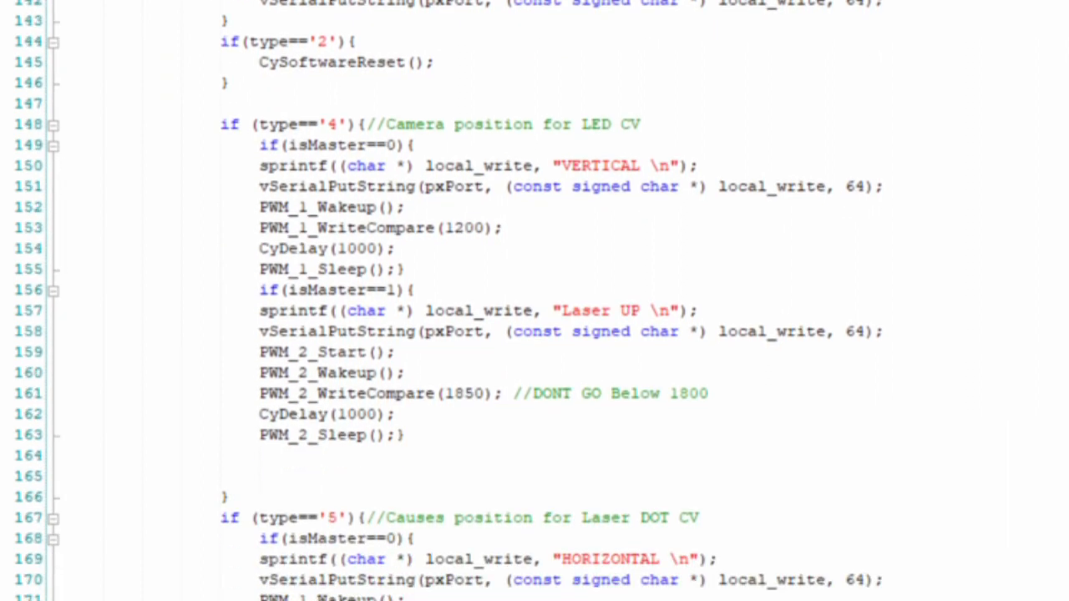
scroll("down", 3)
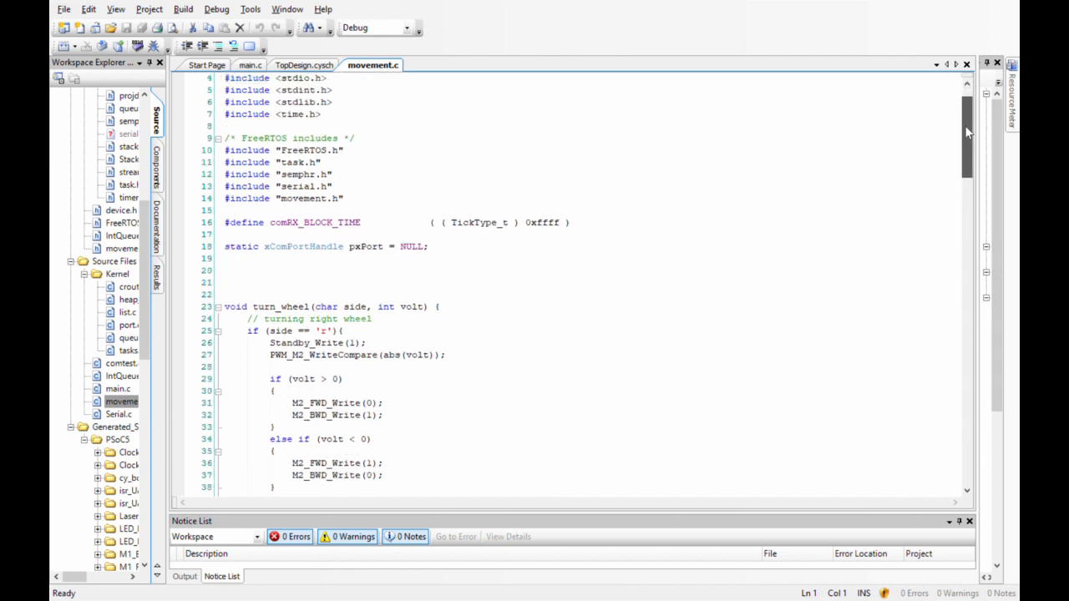
Read further down movement.c past the turn_wheel function
scroll("down", 3)
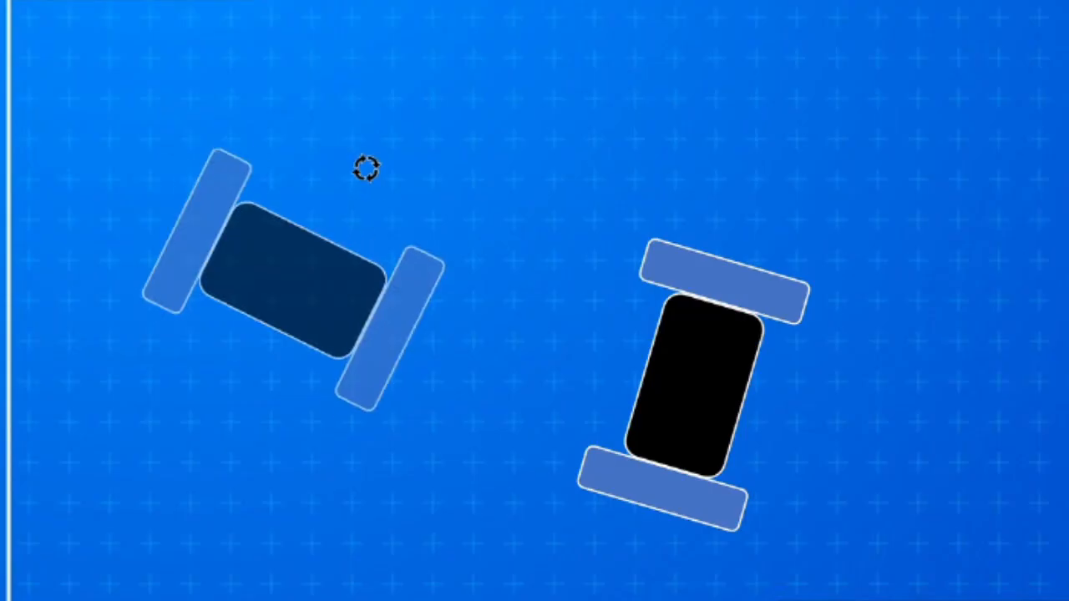
Move the sad-face icon off the right robot and deselect it
left_click(688, 384)
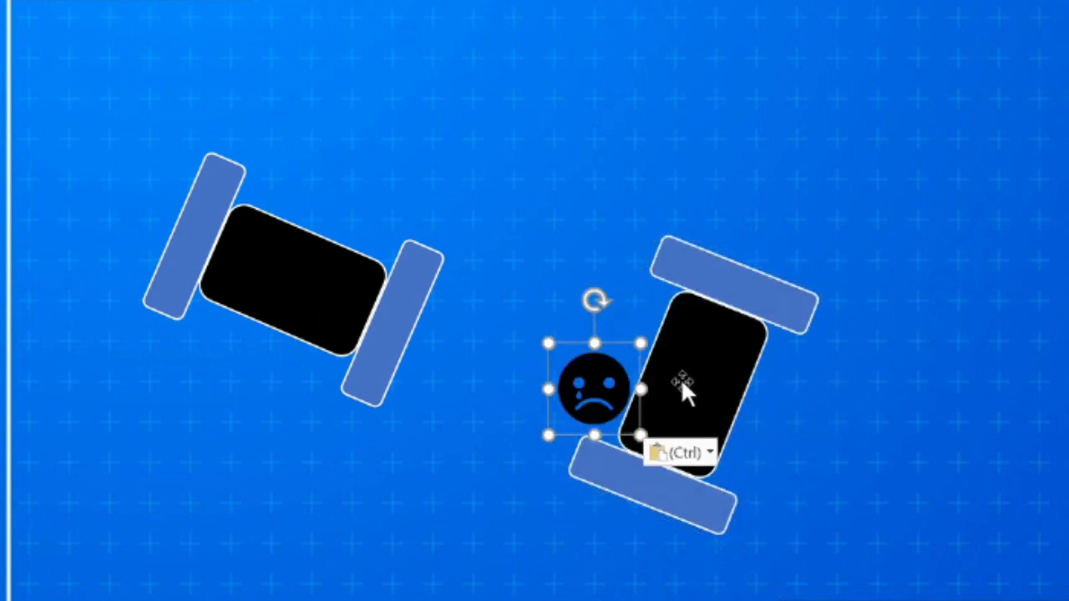
left_click_drag(587, 388, 821, 426)
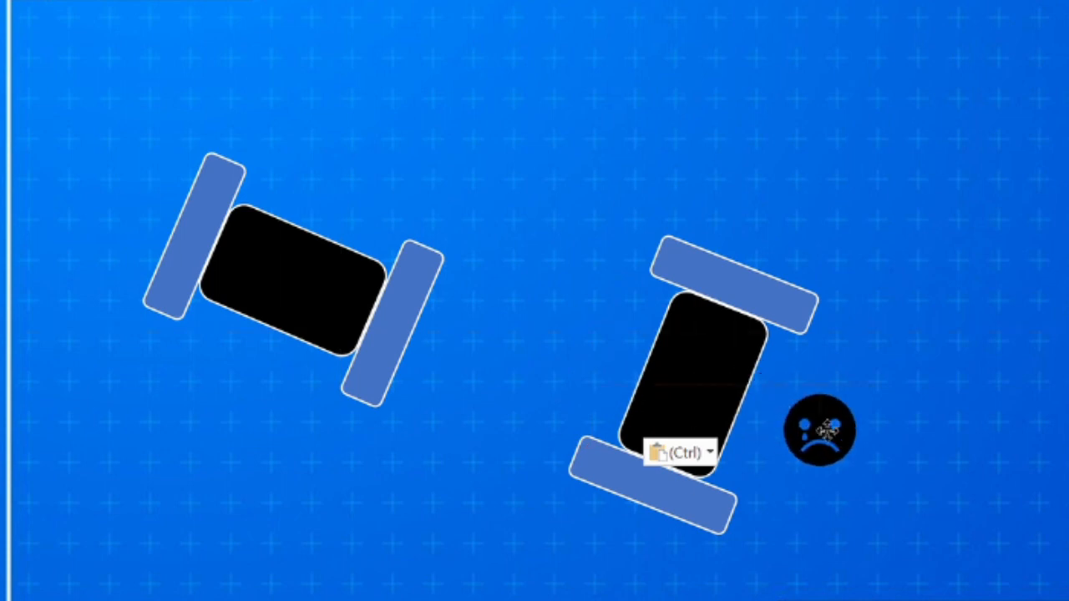
left_click(820, 431)
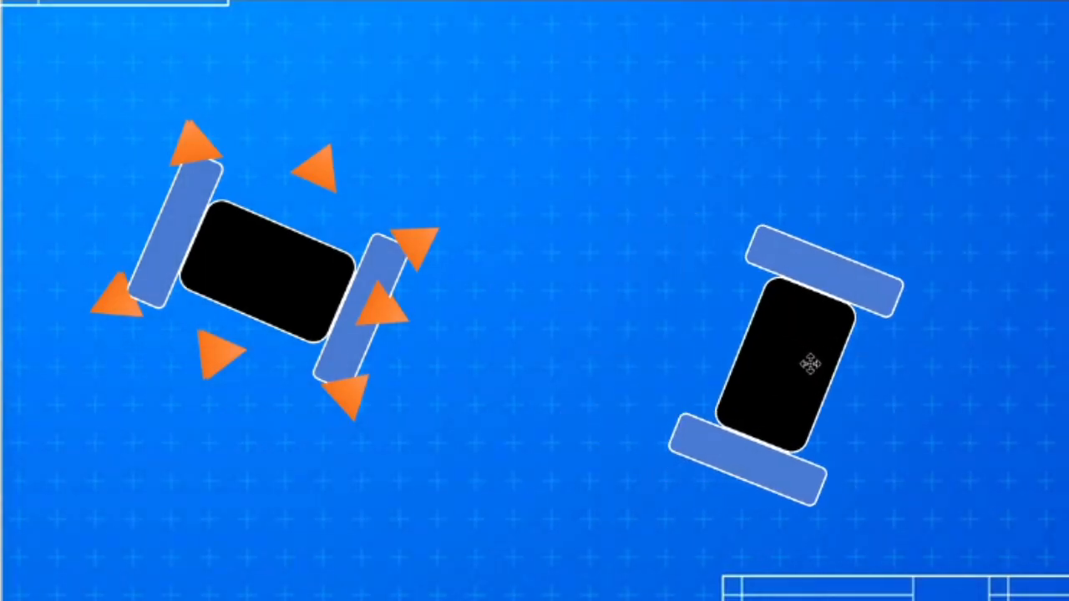
Move the right robot higher and left, then place the smiley face between the two robots
left_click_drag(805, 364, 818, 214)
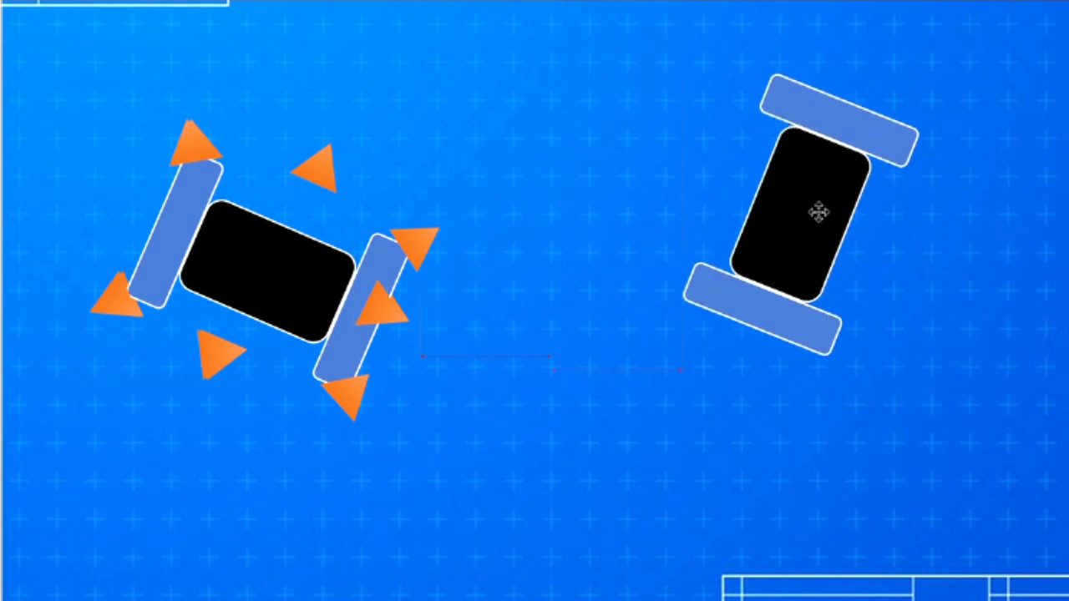
left_click_drag(818, 208, 710, 180)
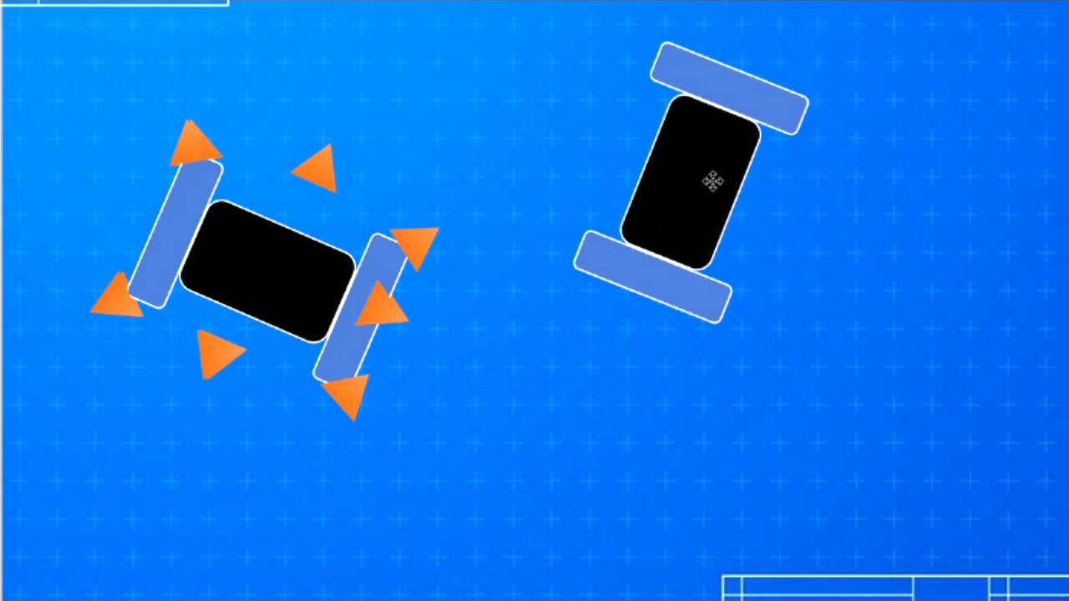
left_click(685, 192)
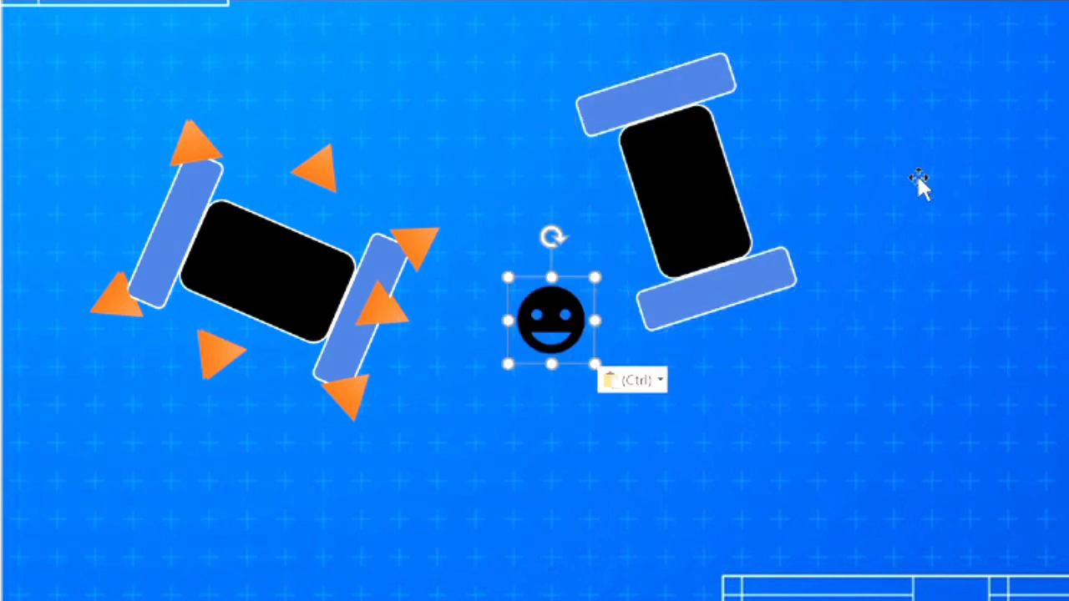
left_click_drag(551, 320, 594, 225)
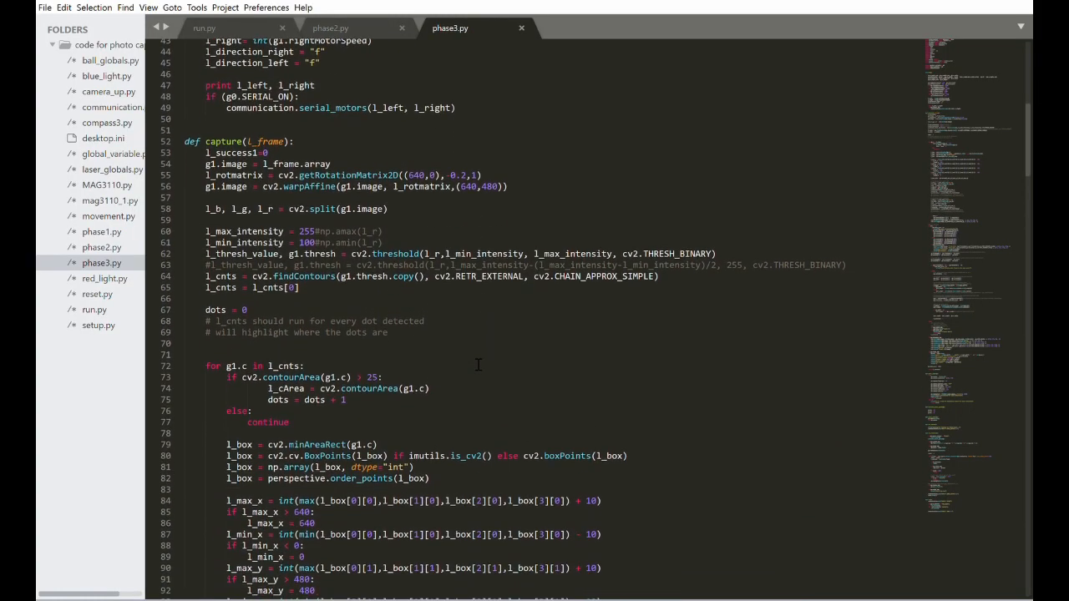
Read down phase3.py through the dot-angle calculations to the start_camera, close_camera and run_master functions
scroll("down", 3)
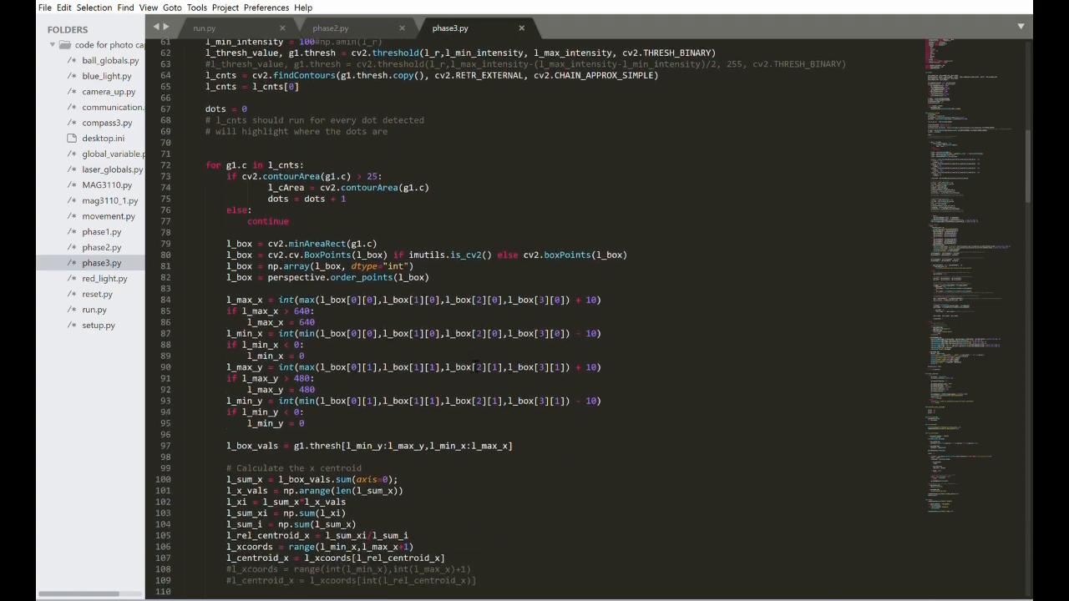
scroll("down", 3)
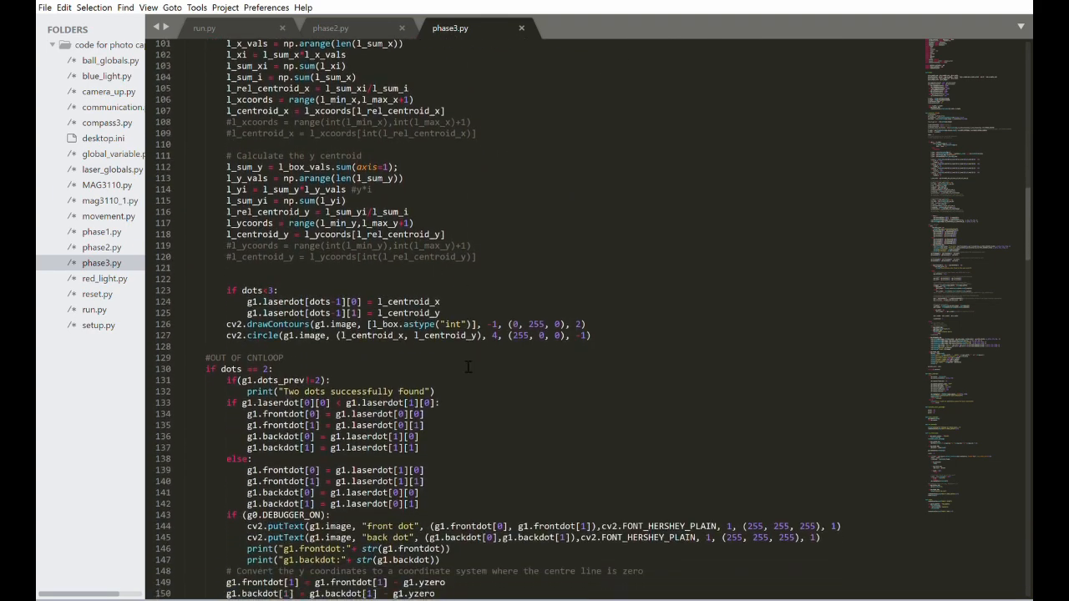
scroll("down", 3)
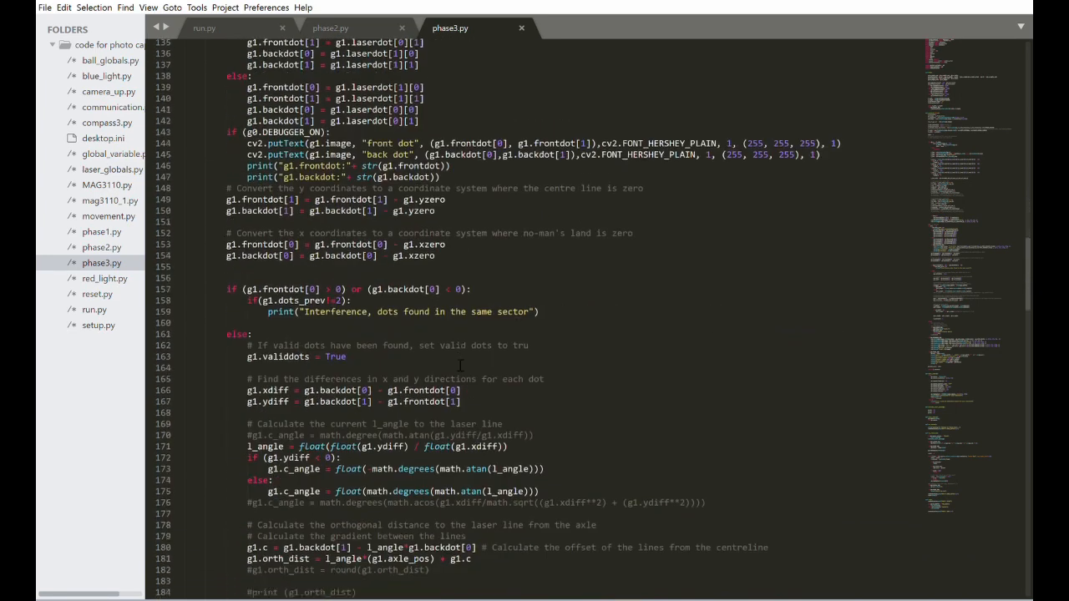
scroll("down", 3)
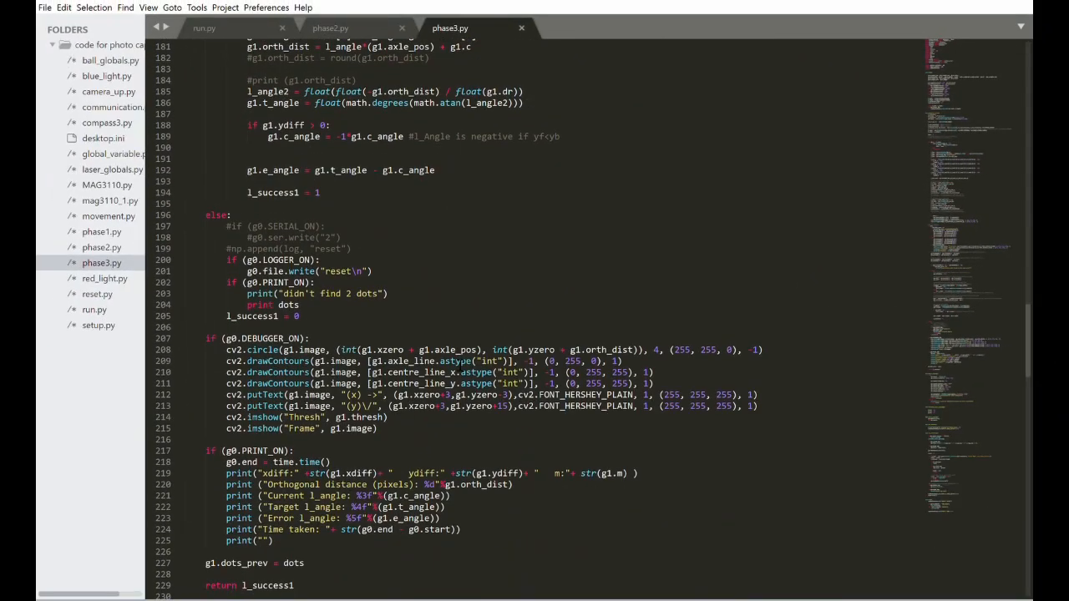
scroll("down", 3)
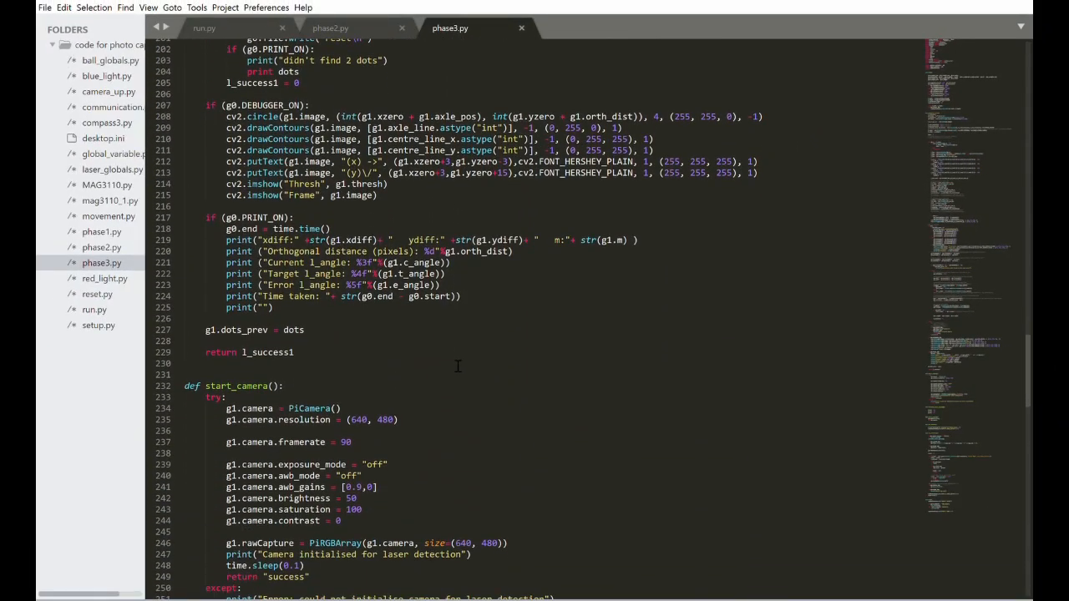
scroll("down", 3)
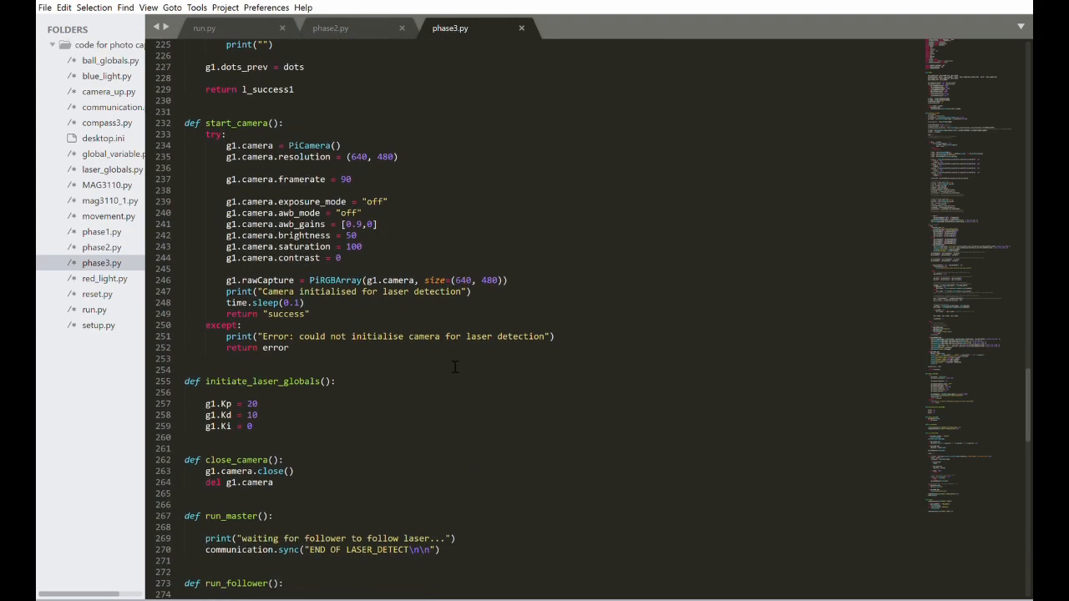